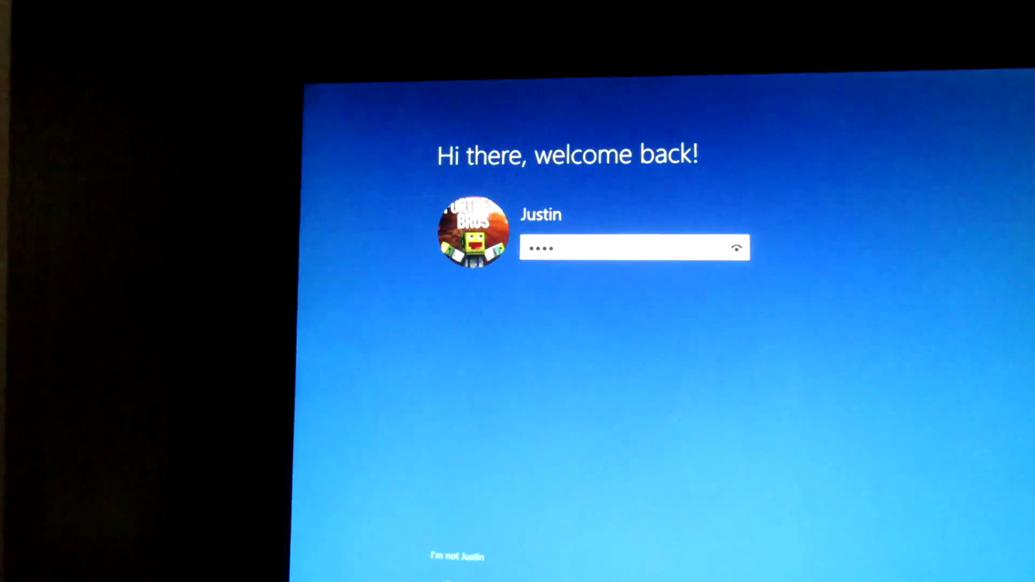
text(password)
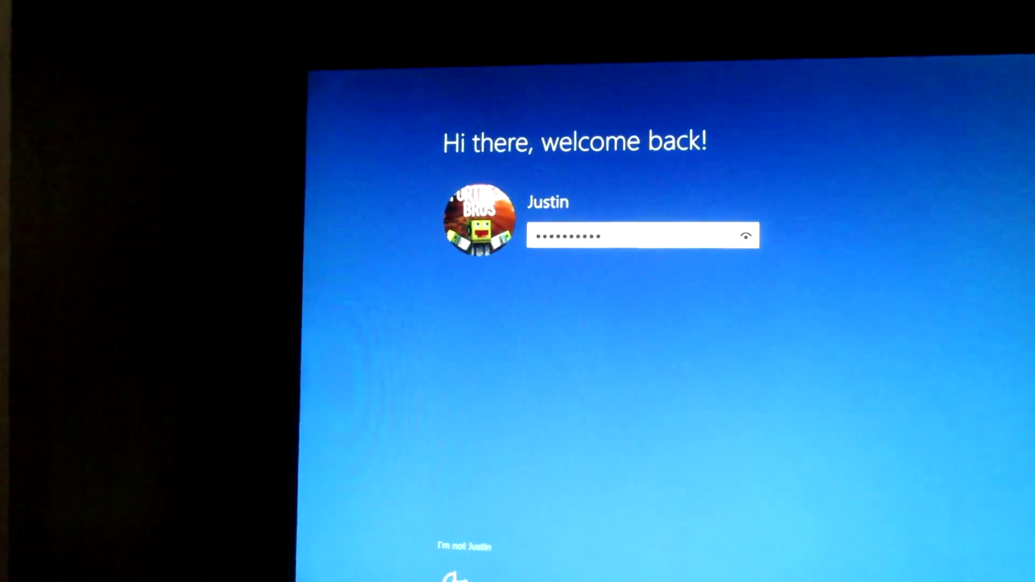